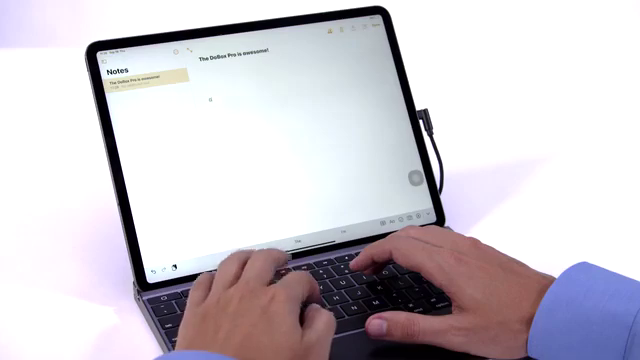
text(Great)
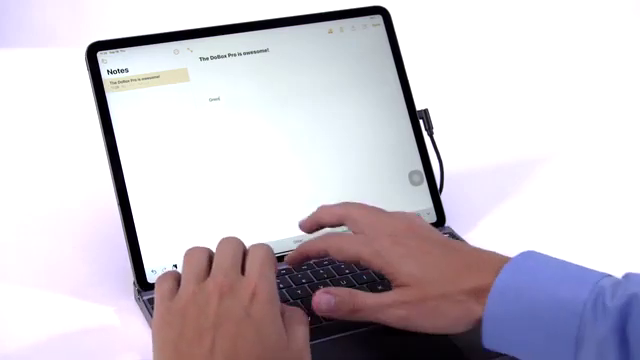